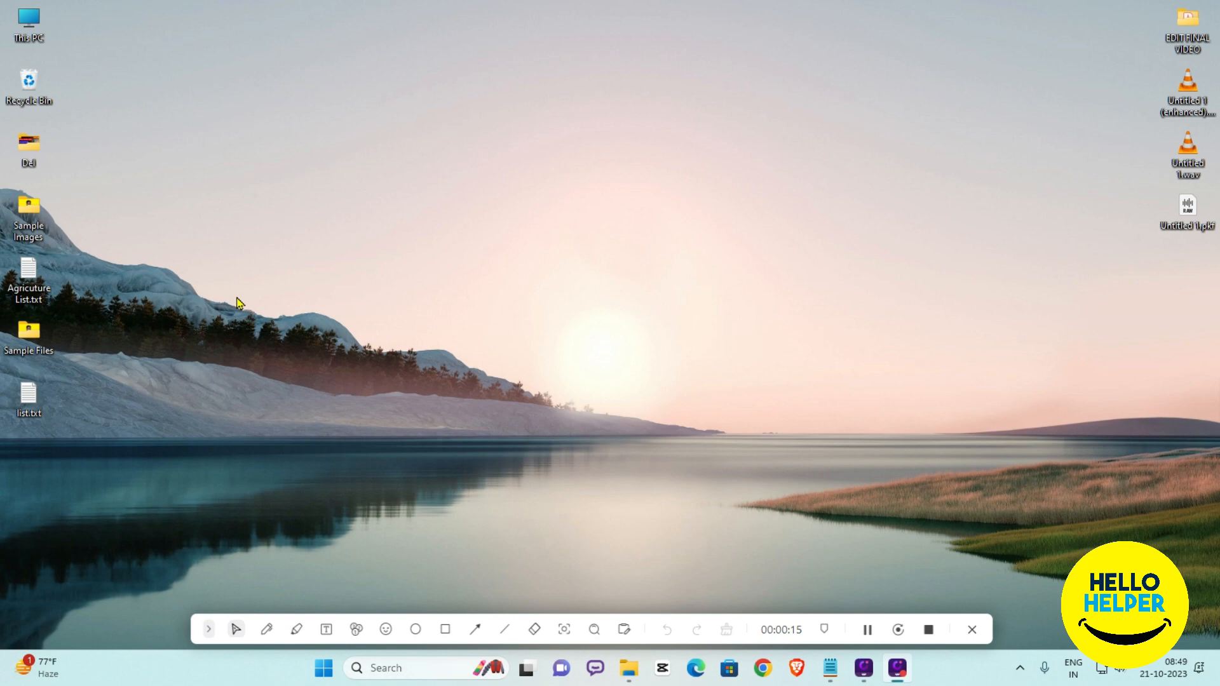
mouse_move(366, 476)
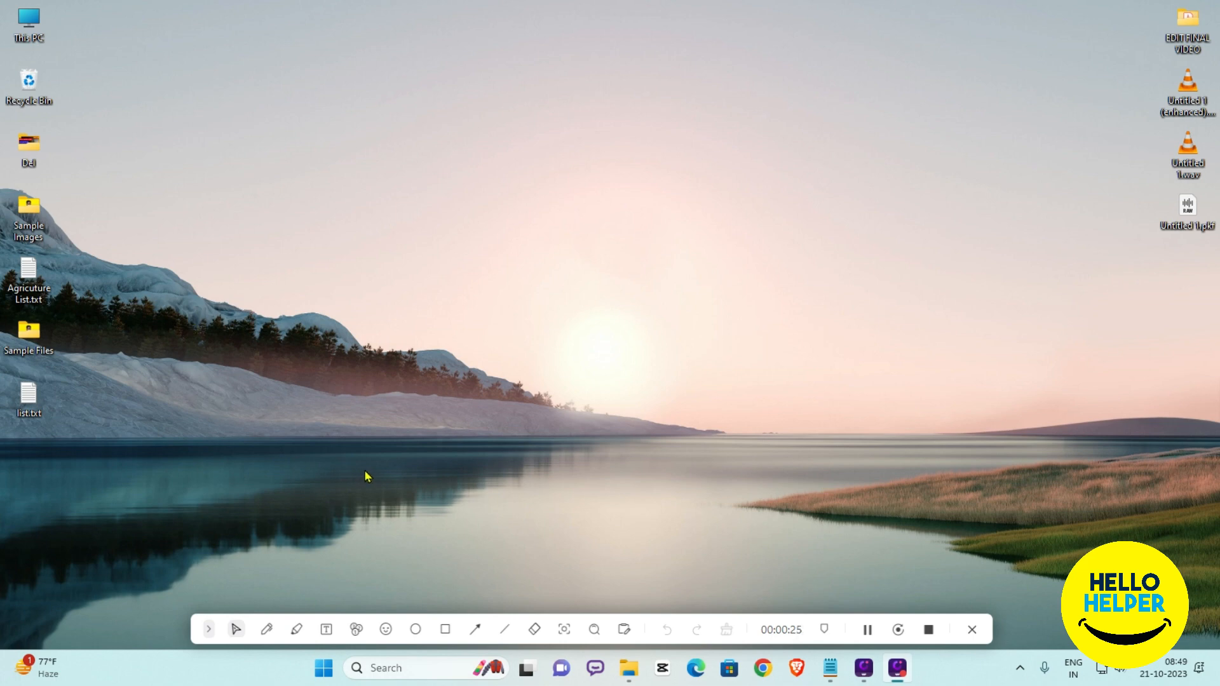
- Launch PowerPoint by searching 'power' in the taskbar Search box
left_click(401, 685)
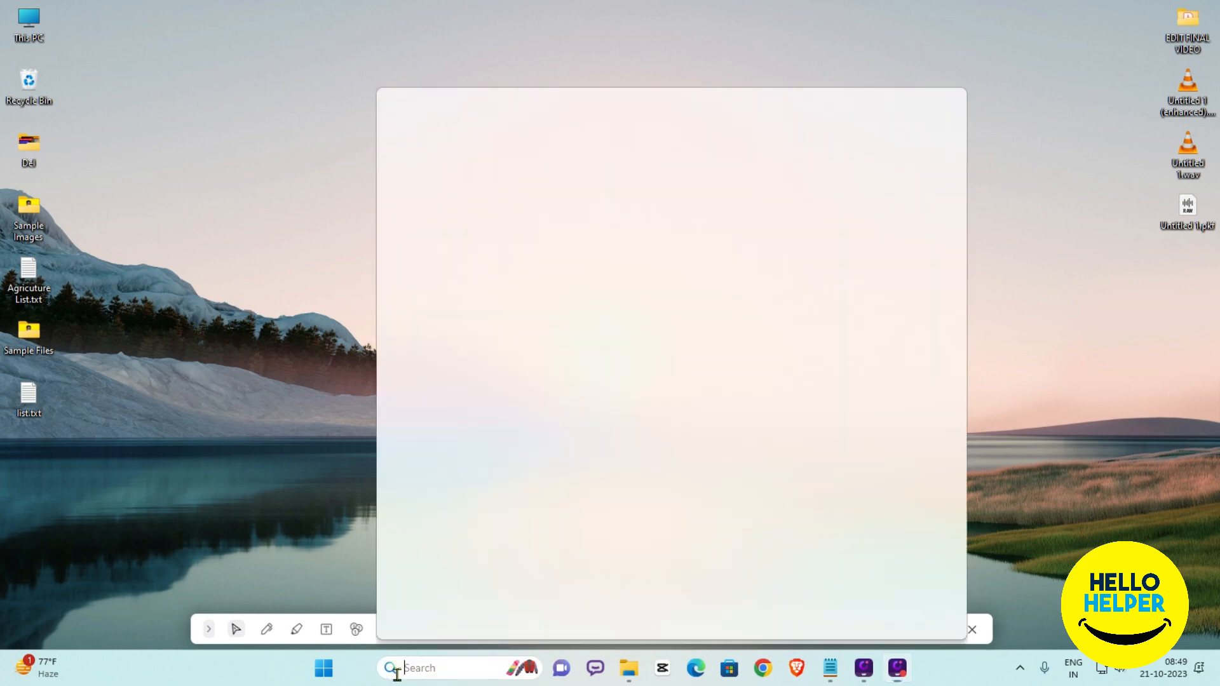
type("power")
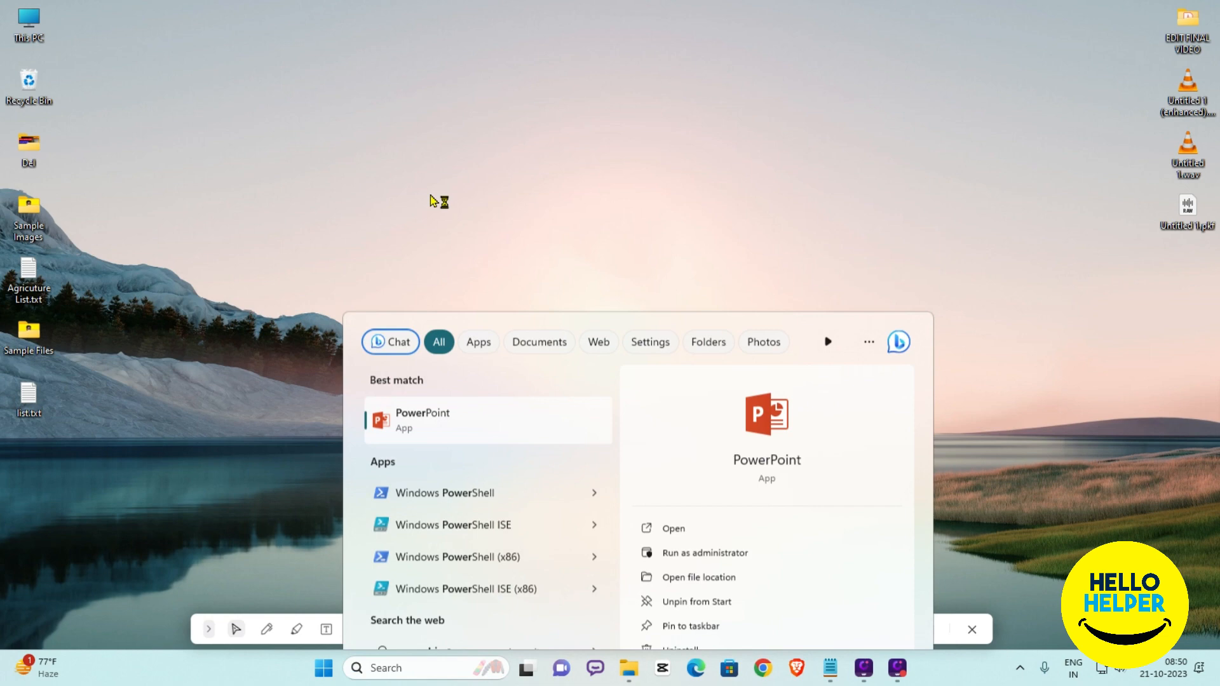
left_click(423, 420)
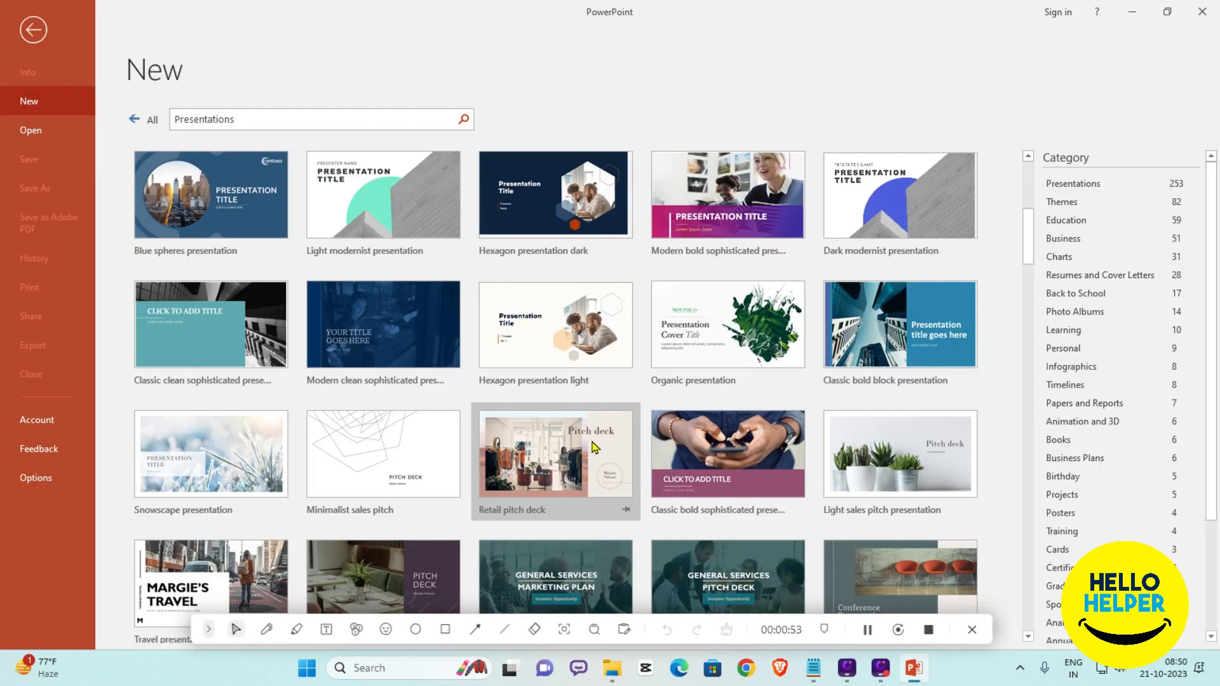
scroll("down", 3)
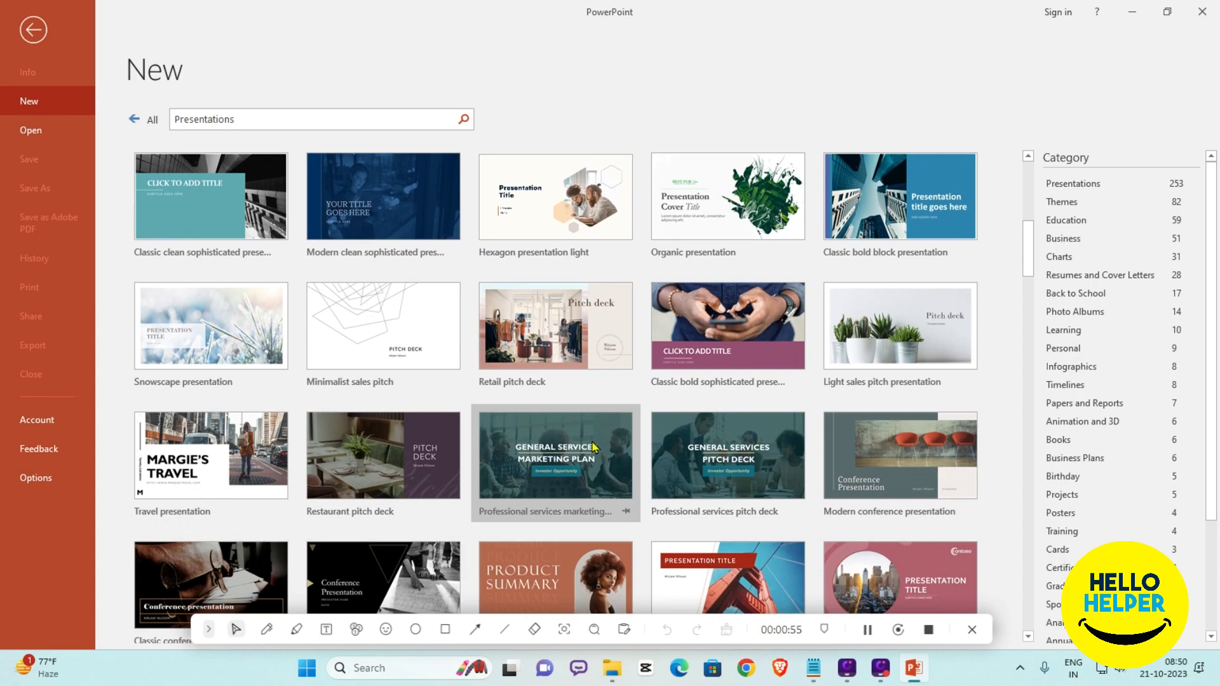
scroll("down", 3)
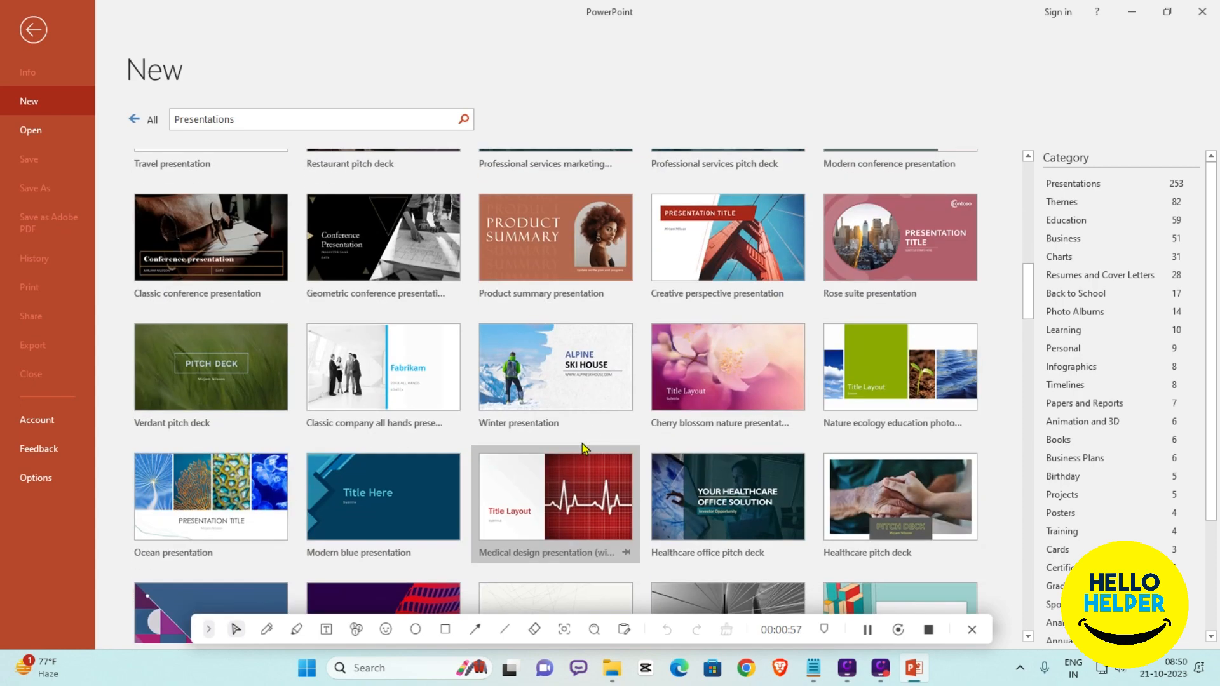
scroll("down", 3)
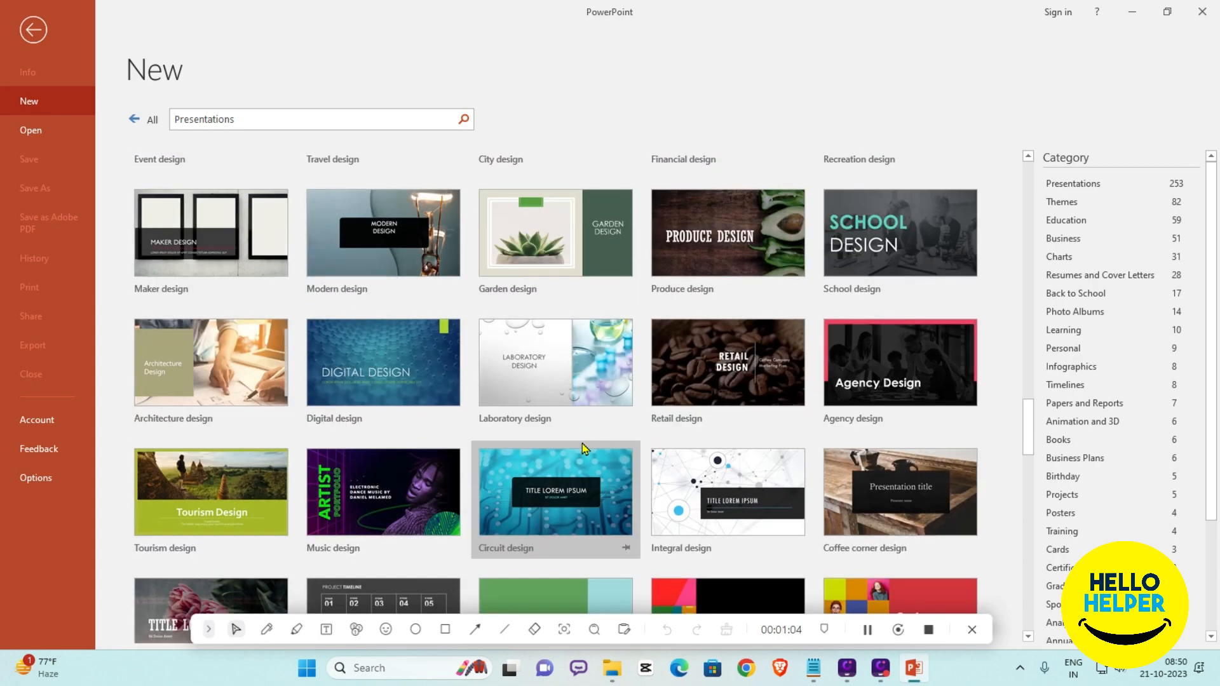
scroll("down", 3)
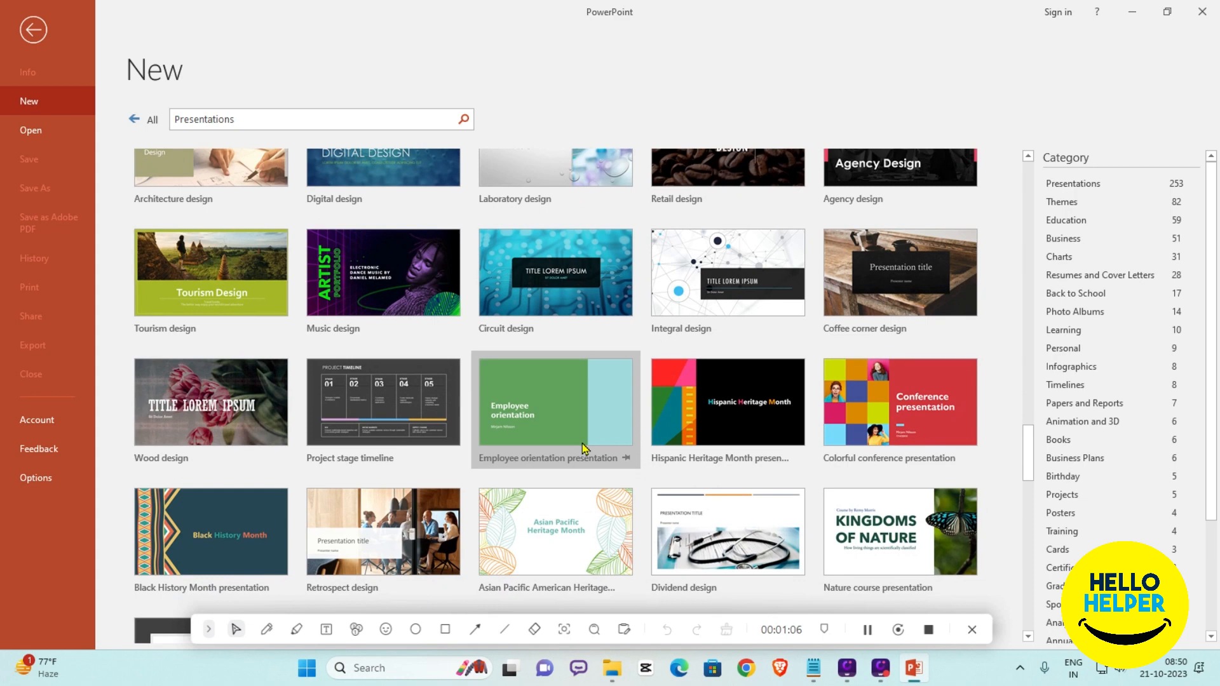
mouse_move(896, 427)
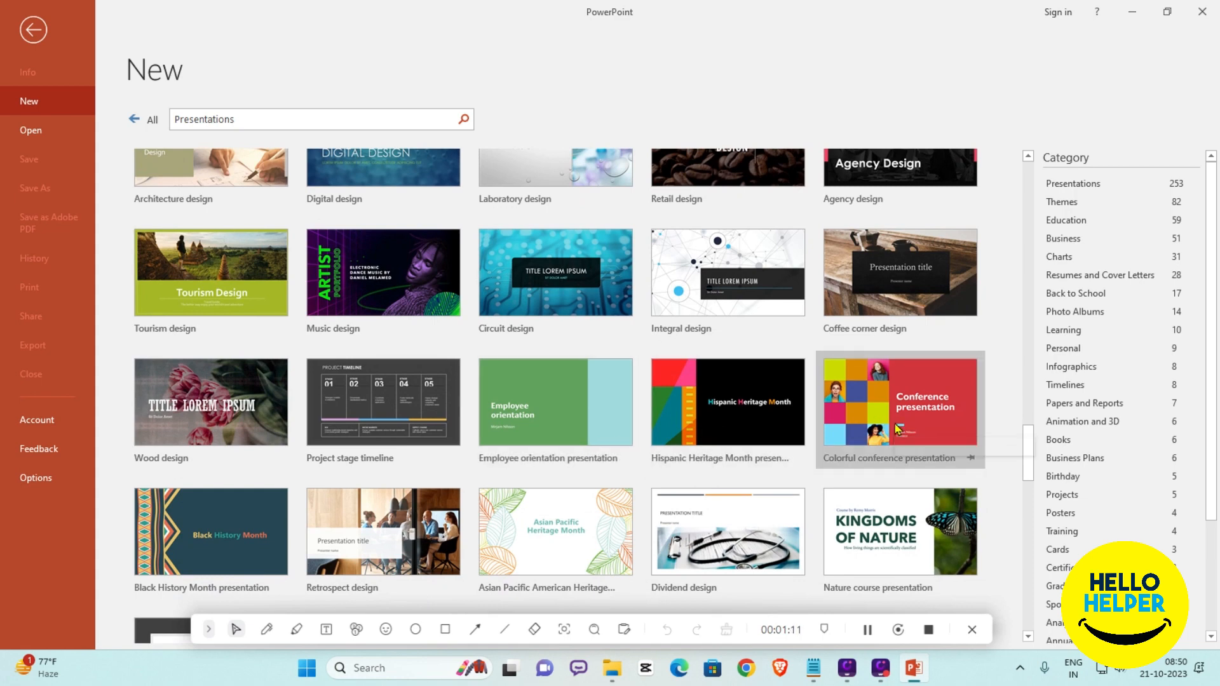
- Create a new presentation from the Colorful conference presentation template
left_click(898, 405)
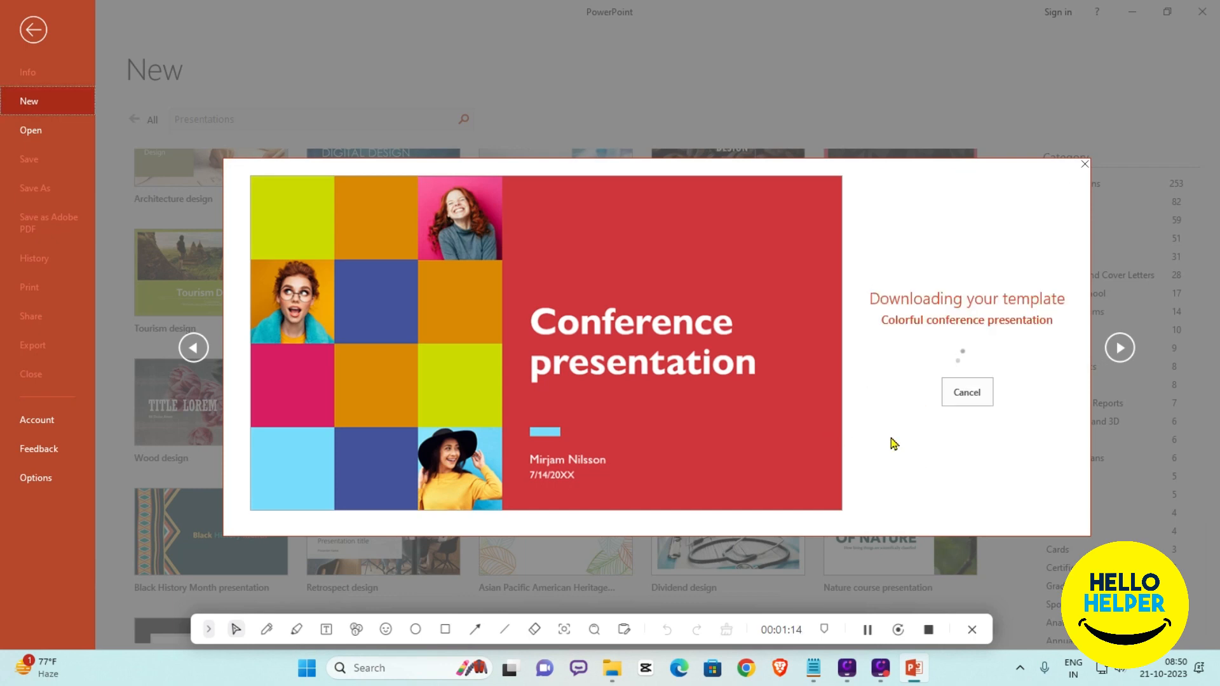
mouse_move(729, 291)
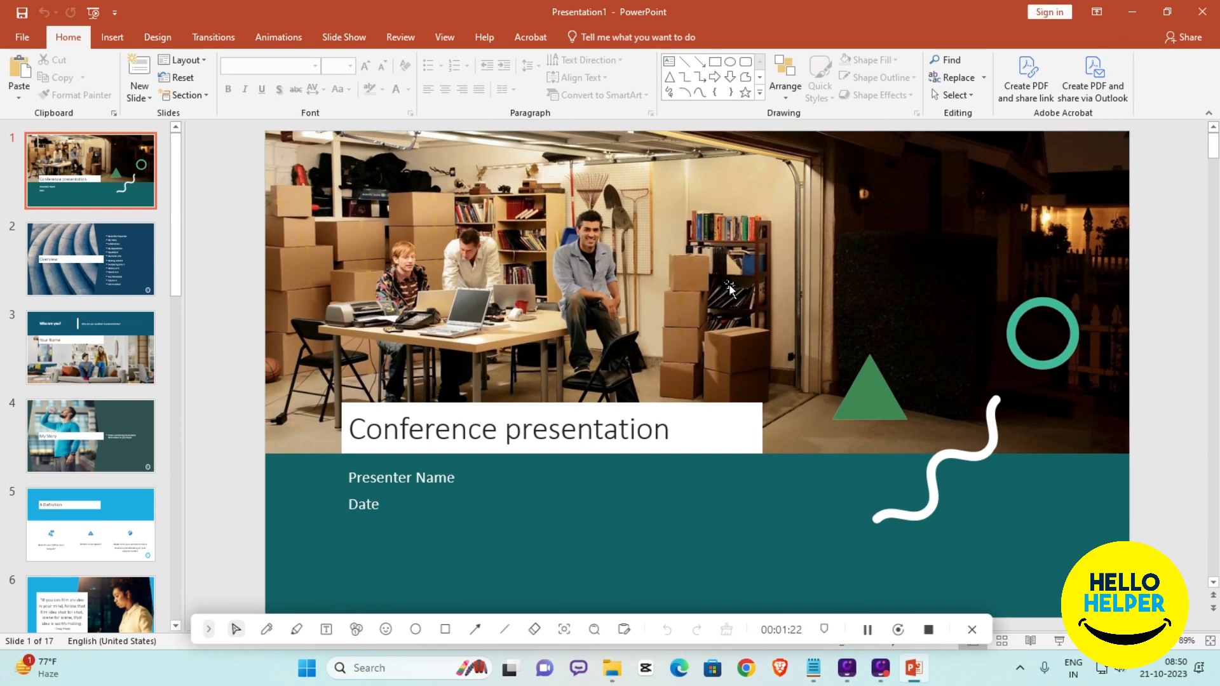
scroll("down", 3)
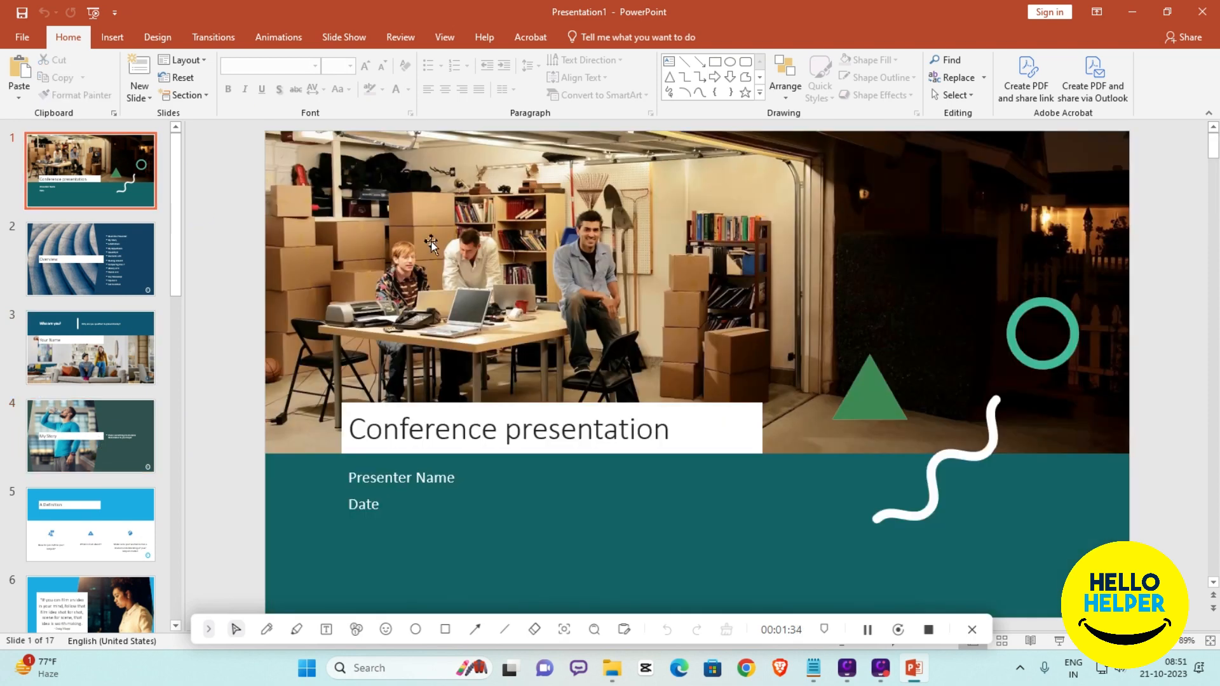
mouse_move(480, 405)
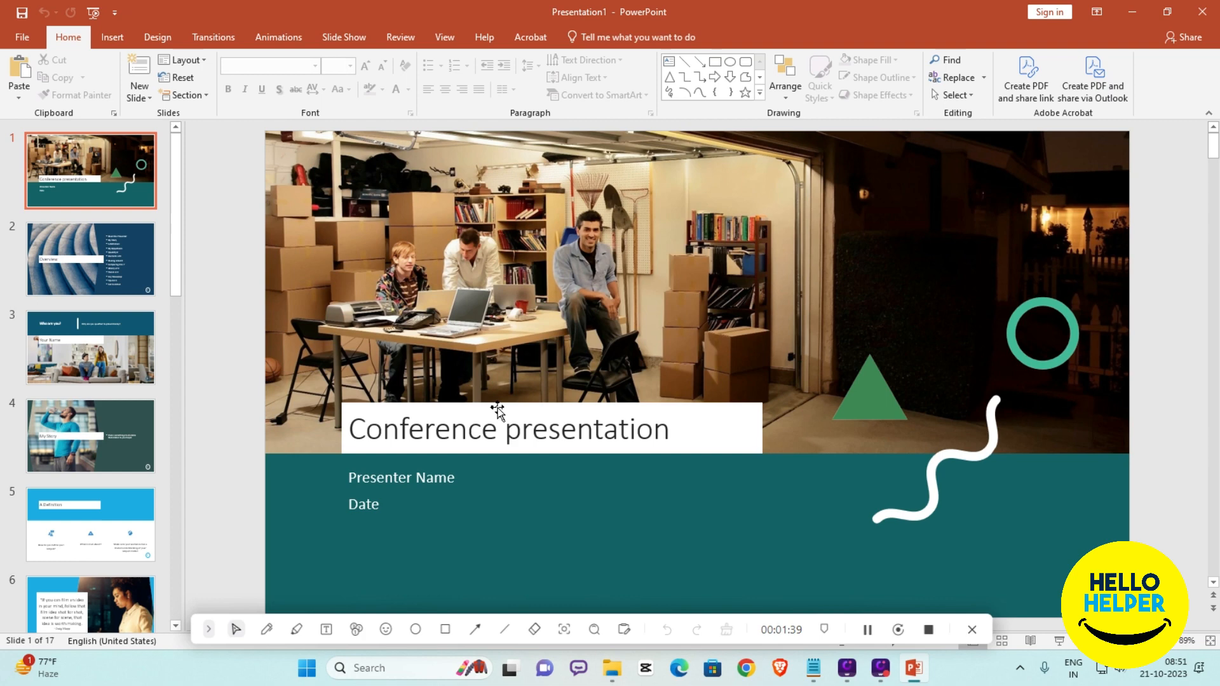
mouse_move(239, 208)
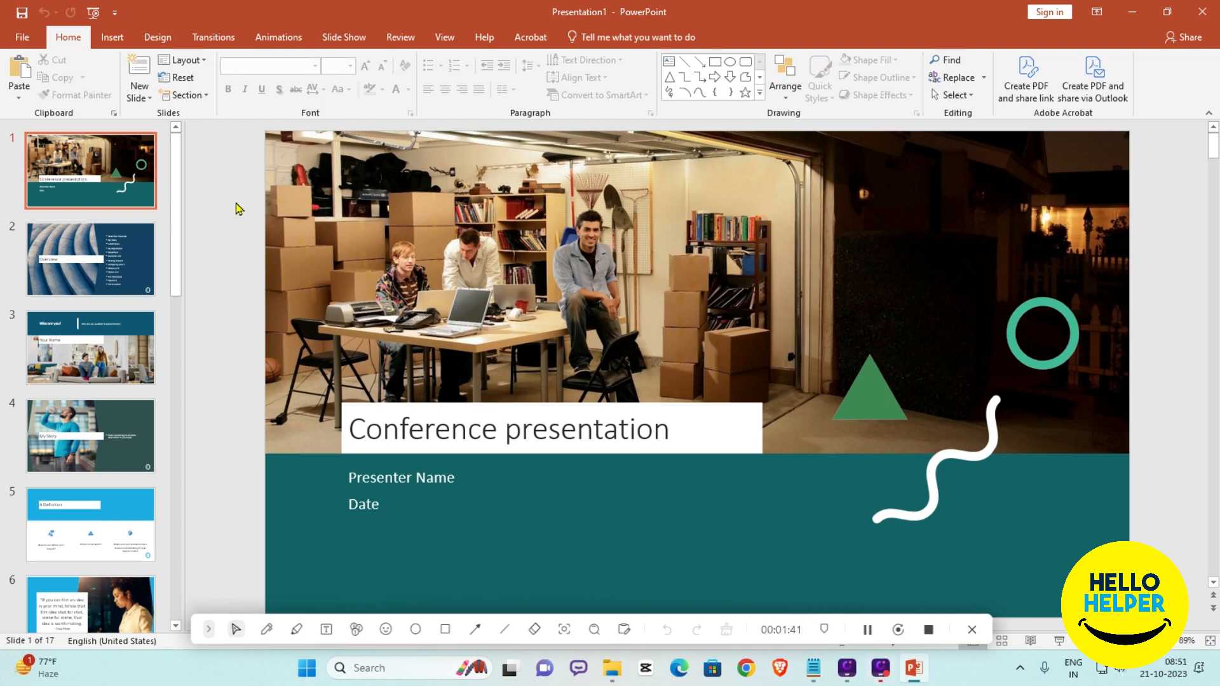
- Go to File > Save As for the unsaved presentation
left_click(23, 37)
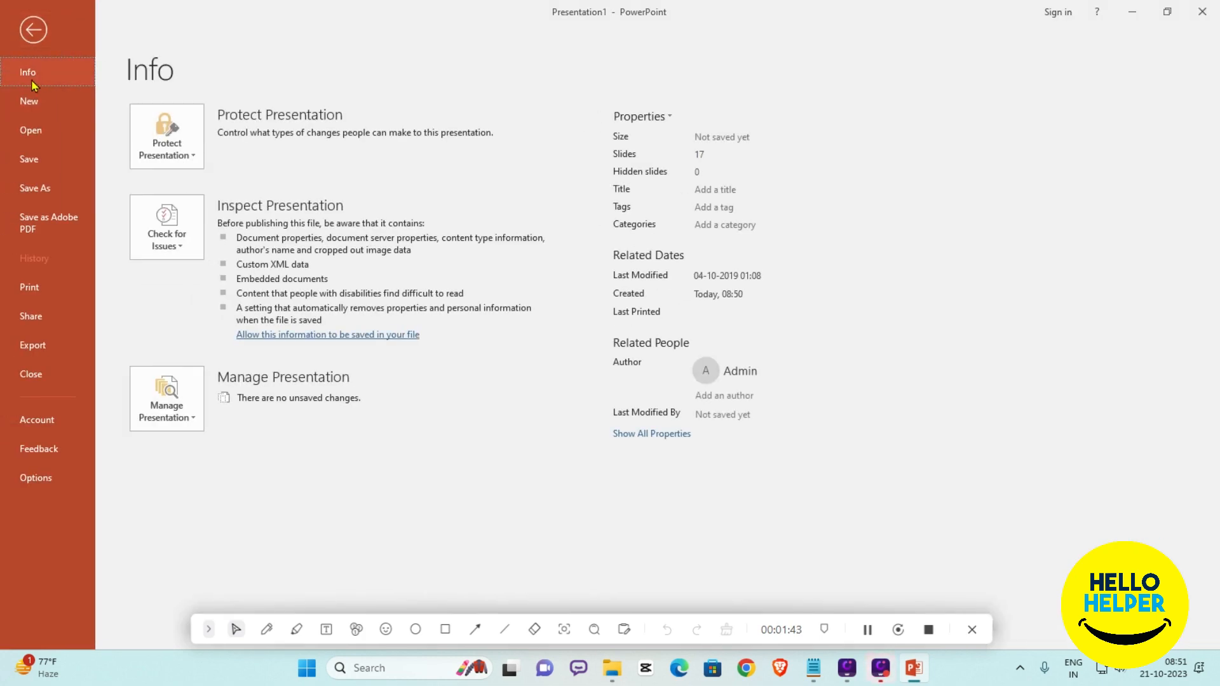
mouse_move(60, 190)
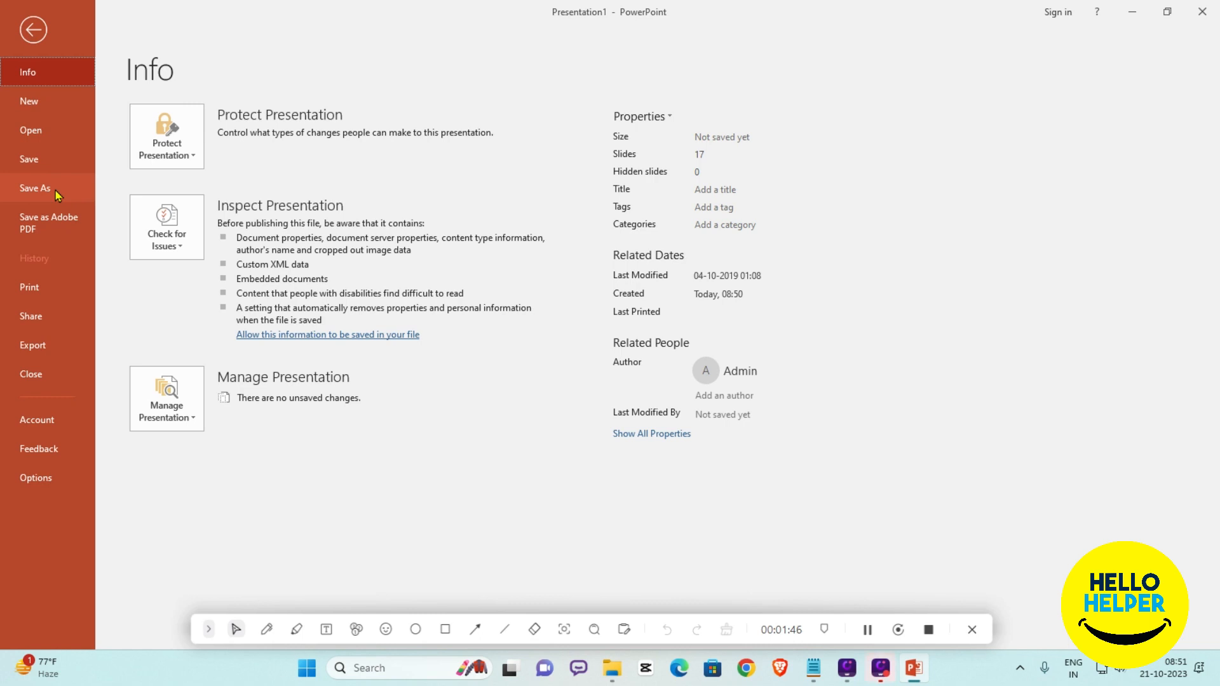
left_click(35, 188)
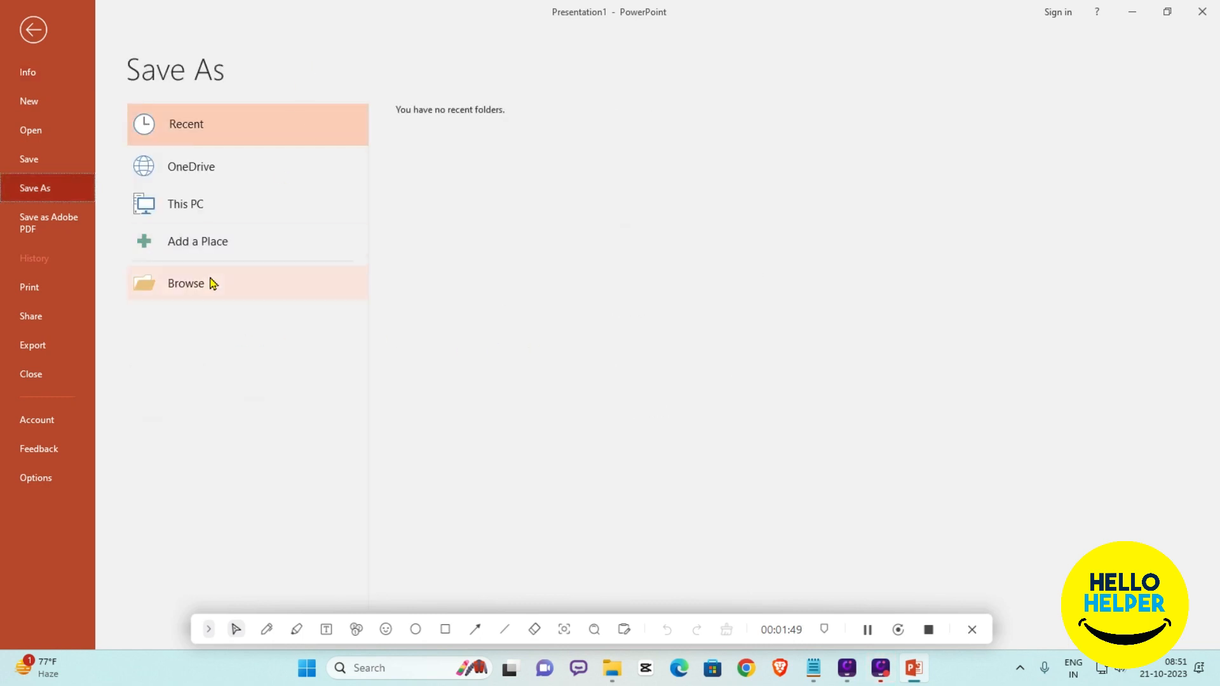
mouse_move(201, 298)
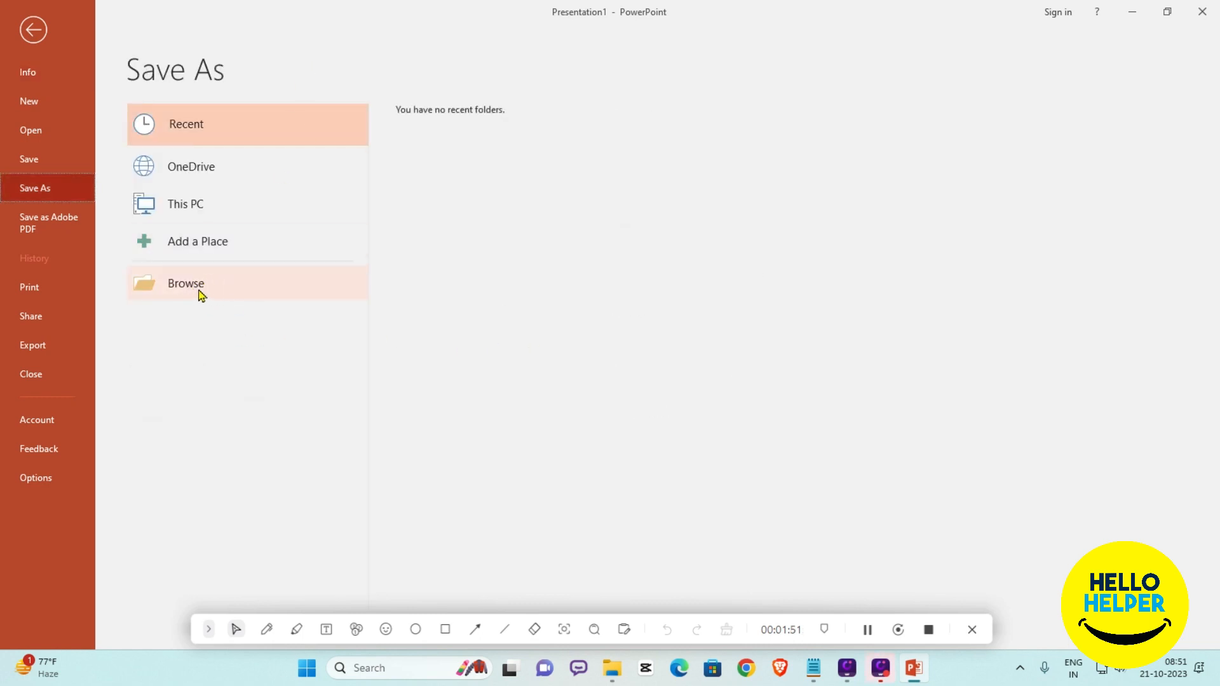
- Save the presentation to the Desktop as Conference presentation.pdf in PDF (*.pdf) format
left_click(185, 283)
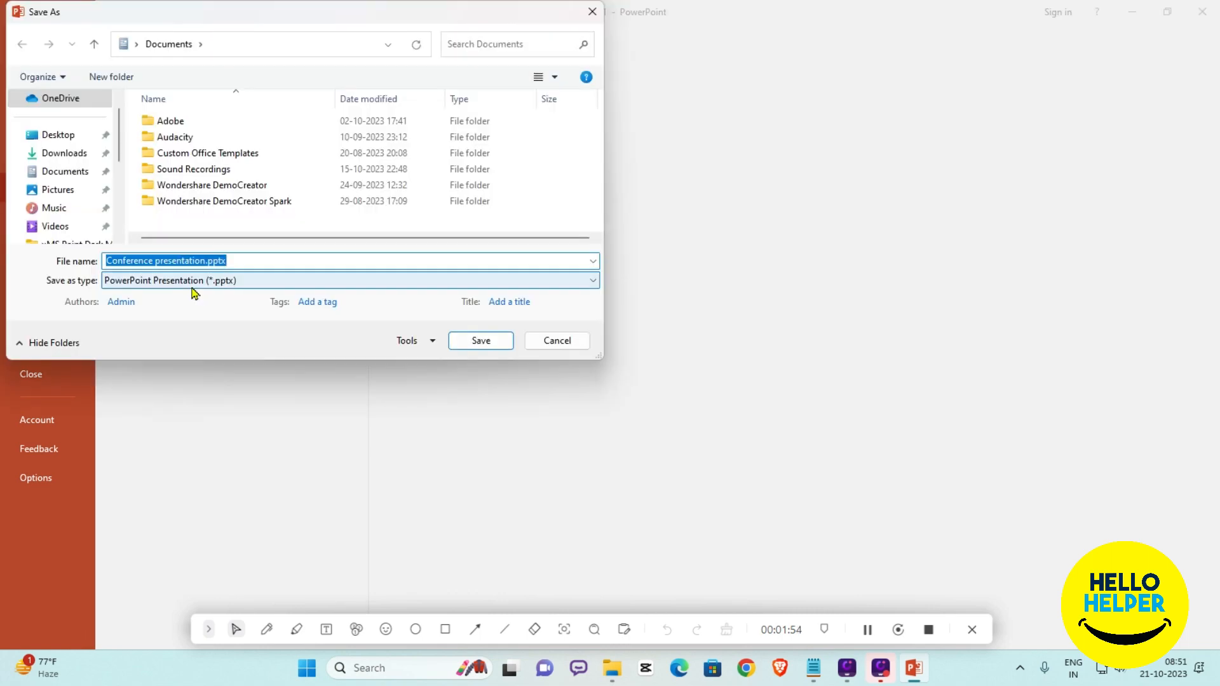
left_click(57, 134)
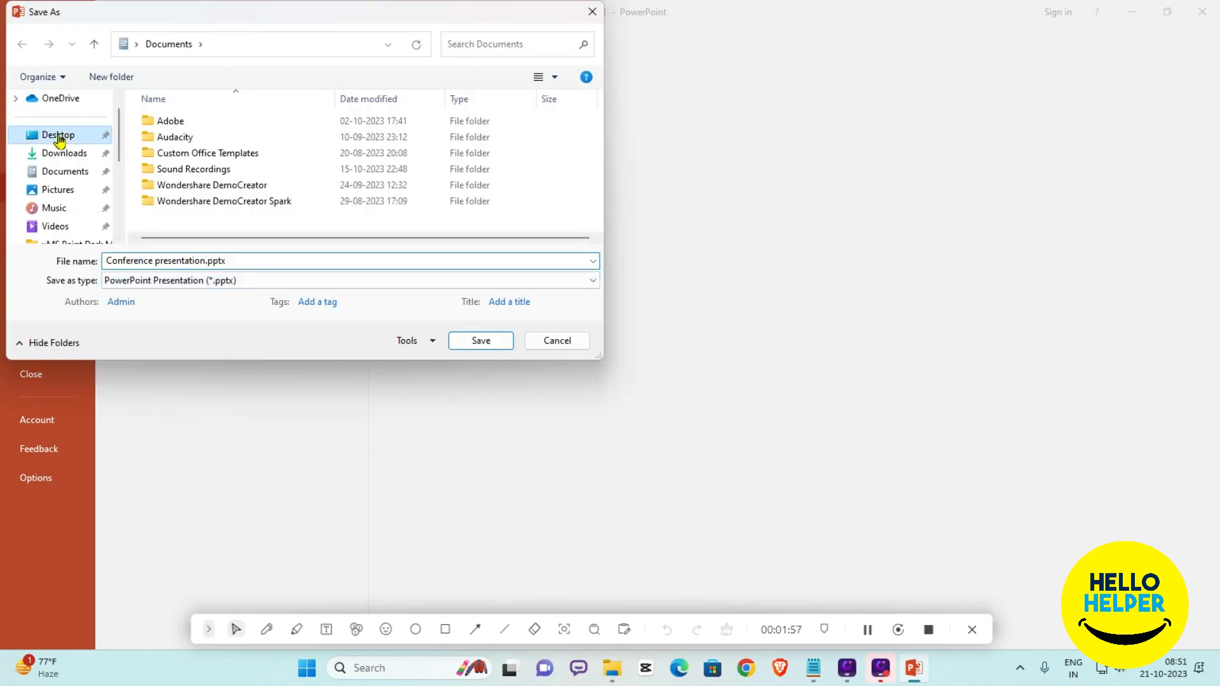
left_click(57, 135)
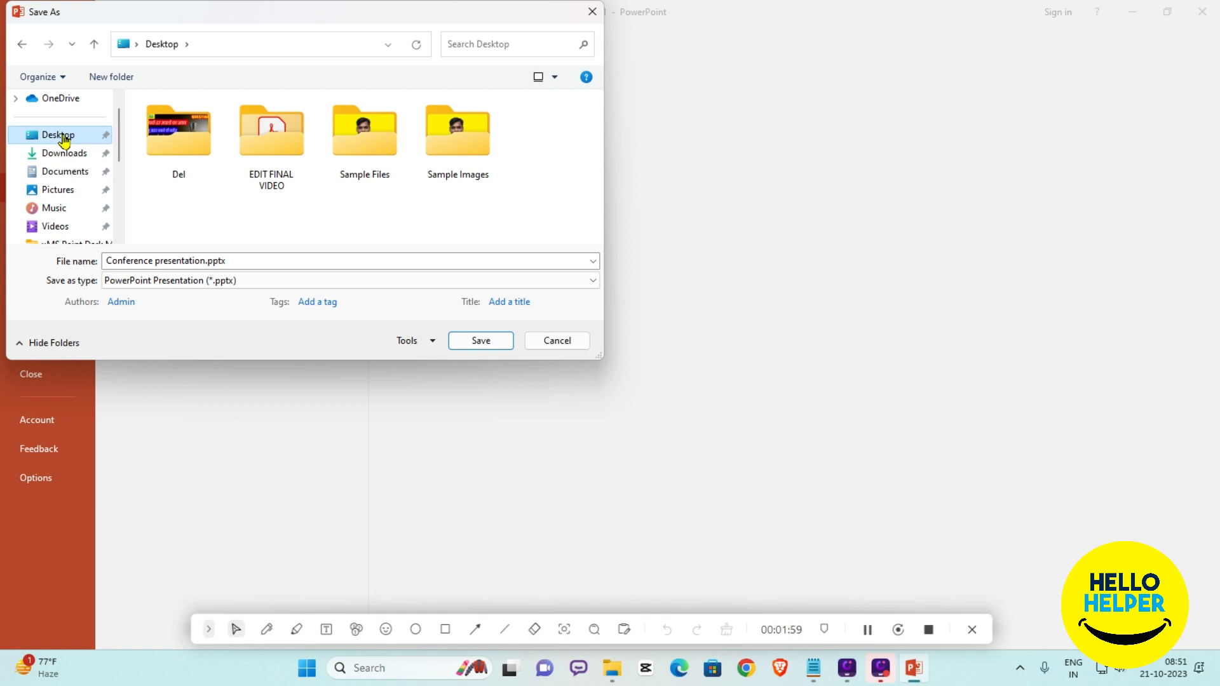
mouse_move(49, 290)
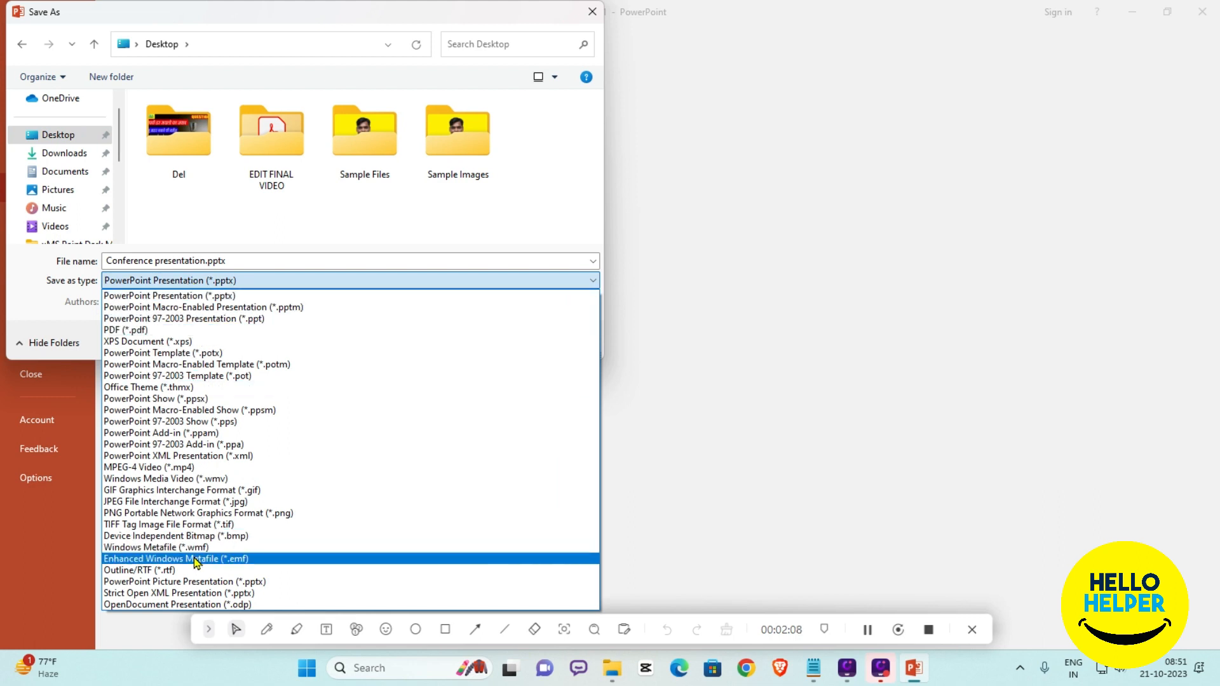
mouse_move(132, 342)
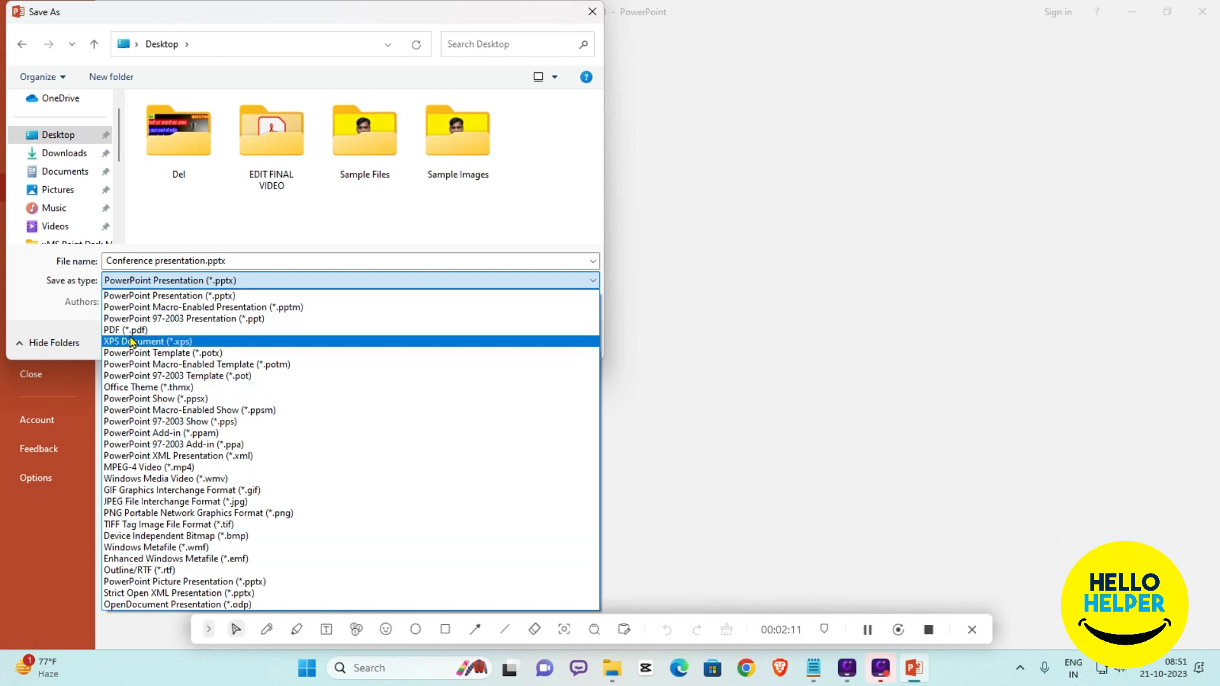
left_click(113, 330)
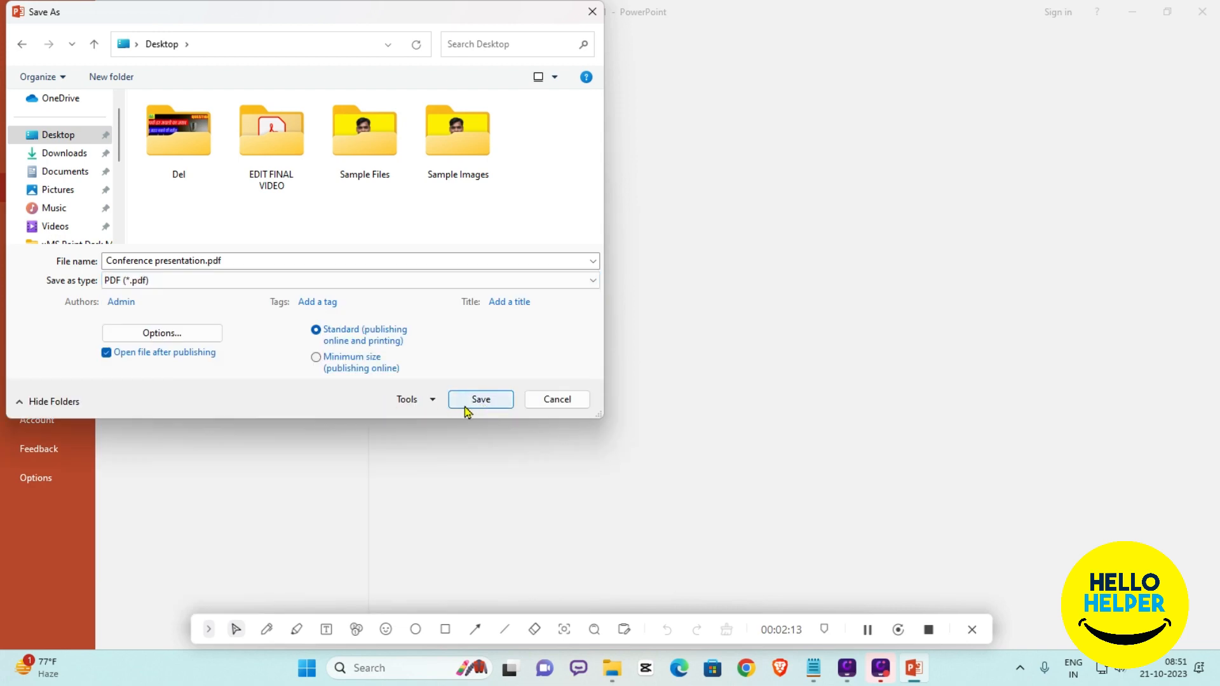
left_click(480, 399)
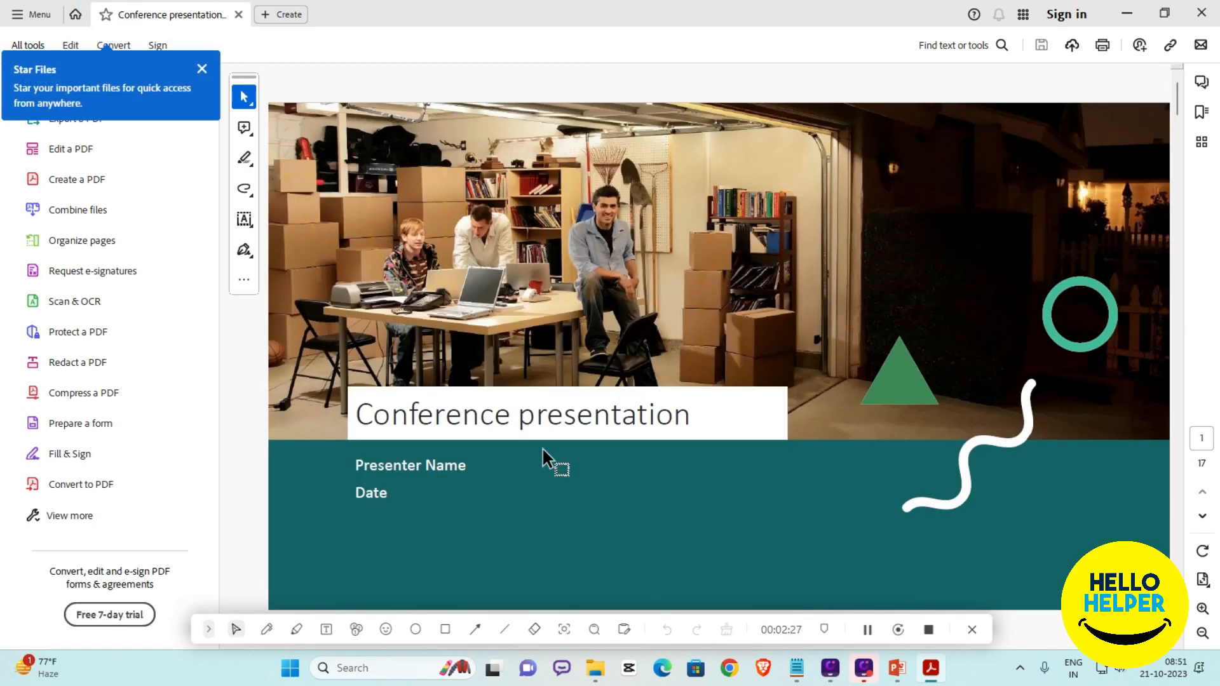
- Scroll the opened PDF in Adobe Acrobat down to page 5, 'A Definition', of 17
scroll("down", 3)
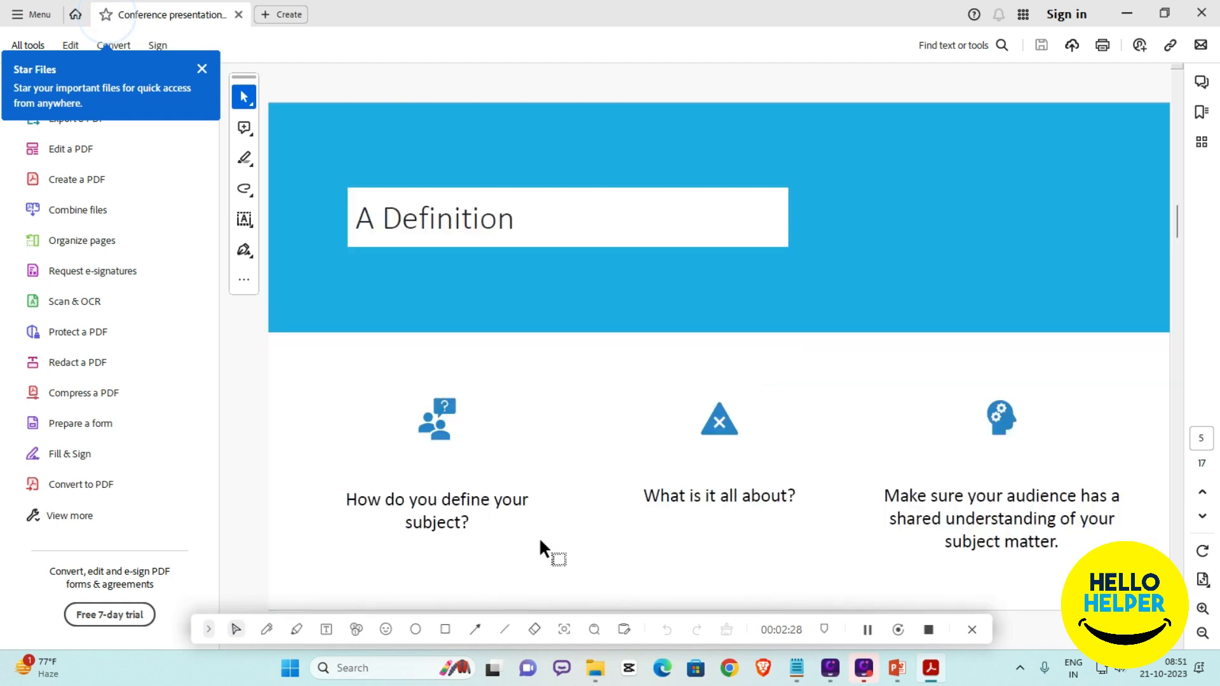